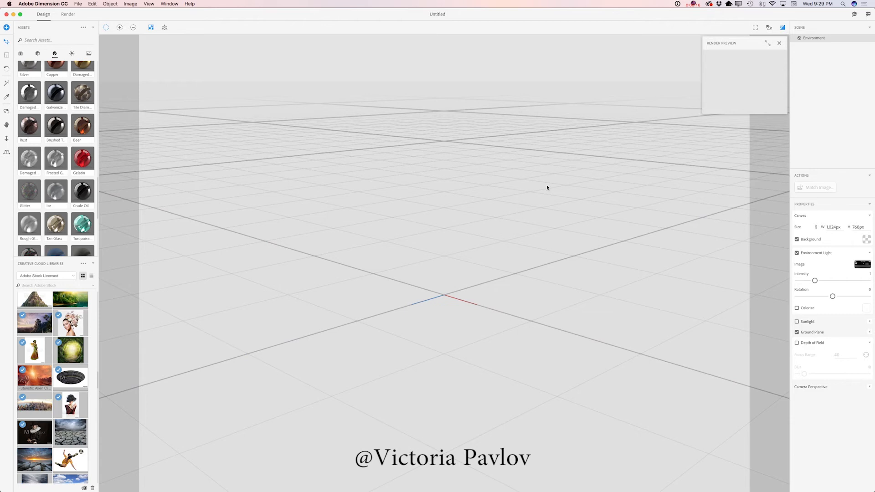
pyautogui.moveTo(257, 373)
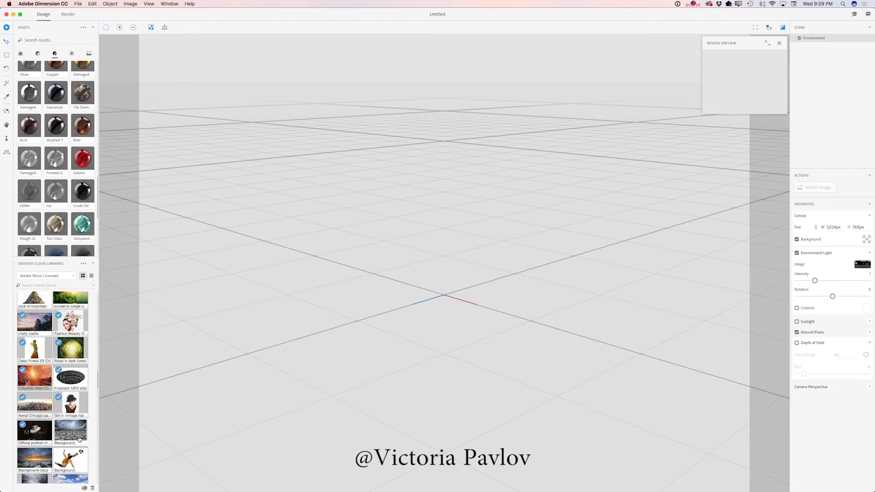
pyautogui.moveTo(70, 430)
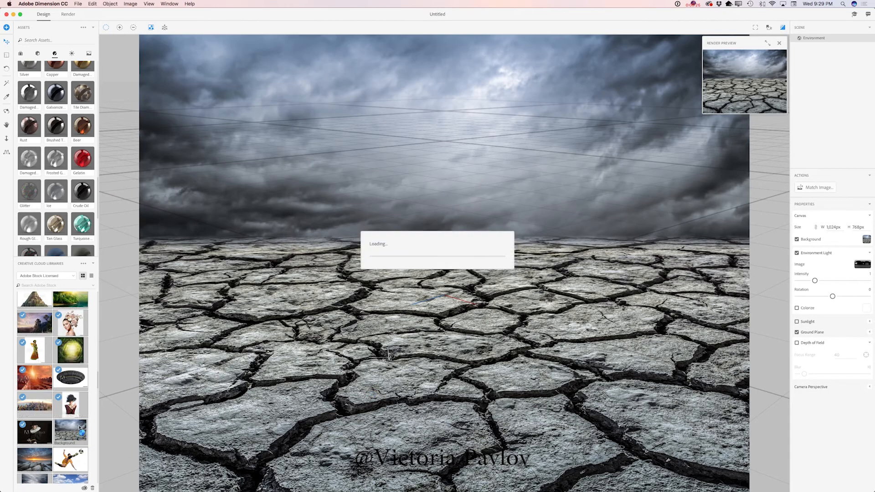
# - Accept Match Image with environment light, sunlight and camera perspective matched to the desert photo
pyautogui.click(816, 187)
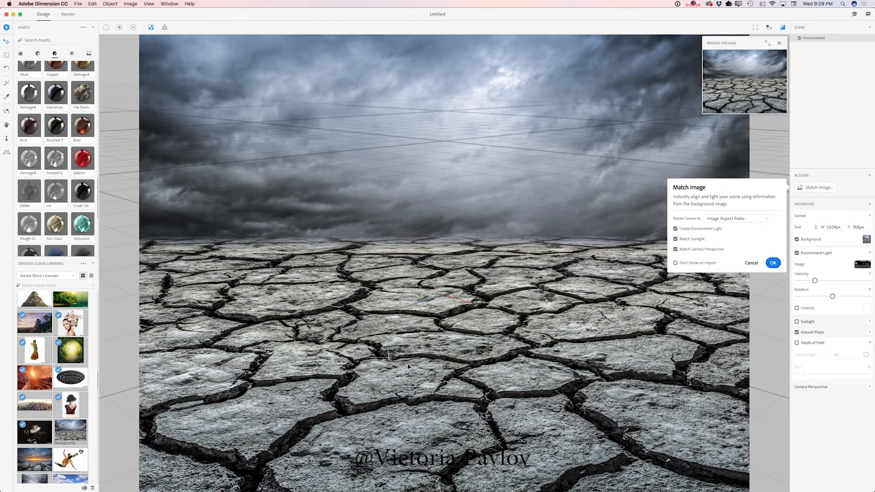
pyautogui.moveTo(317, 381)
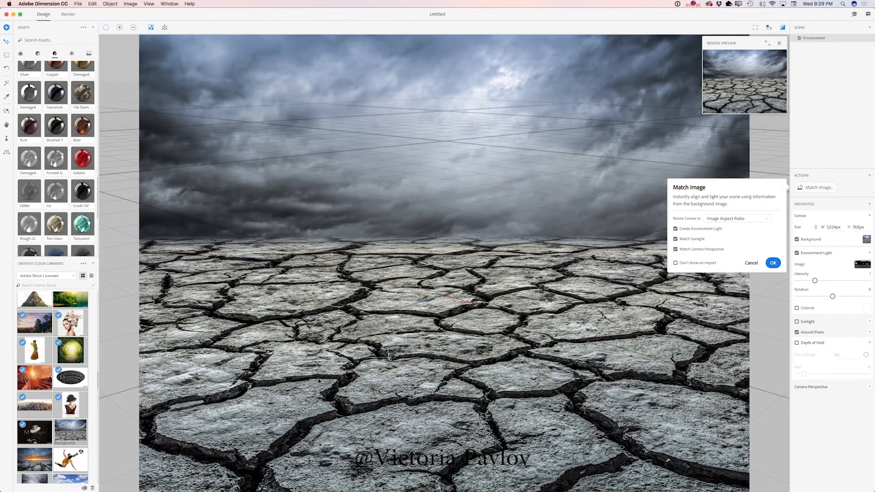
pyautogui.moveTo(746, 240)
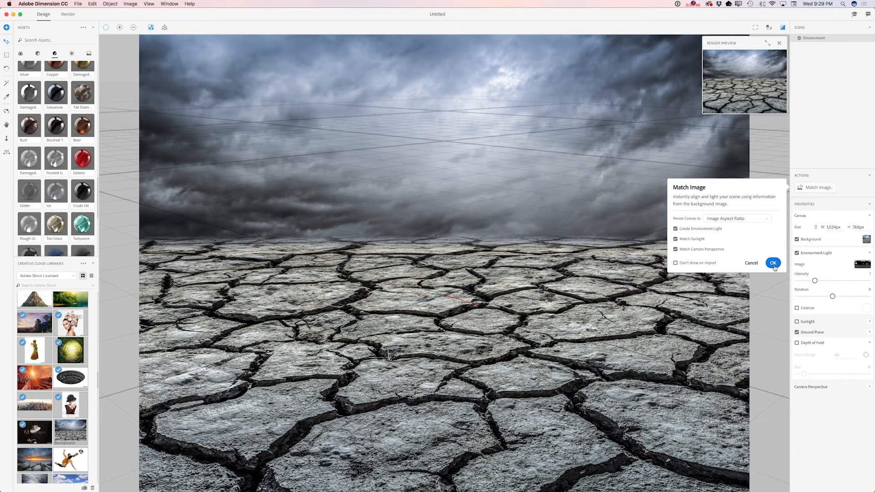
pyautogui.click(774, 262)
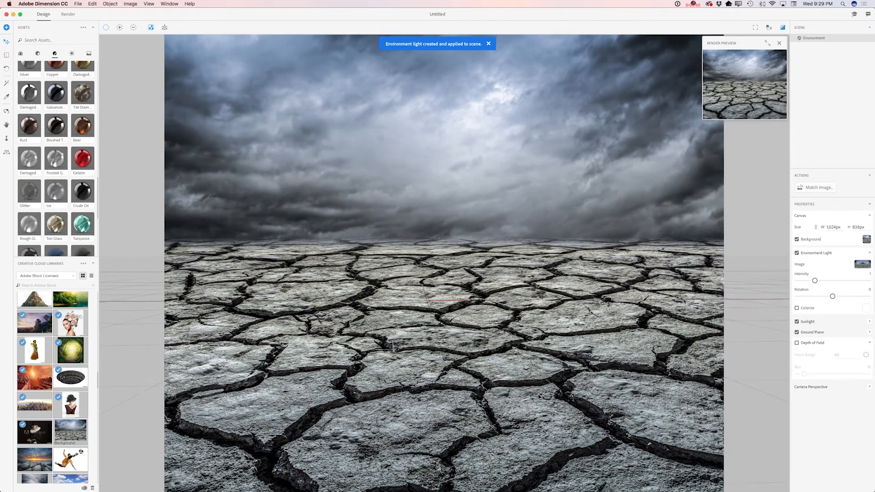
# - Place a Möbius Strip model from Assets and select it for transforming on the cracked ground
pyautogui.click(38, 54)
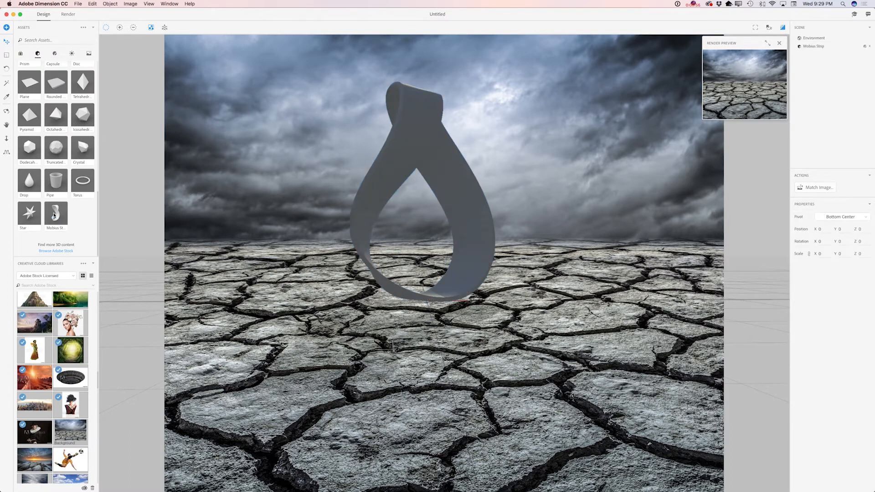
pyautogui.click(426, 290)
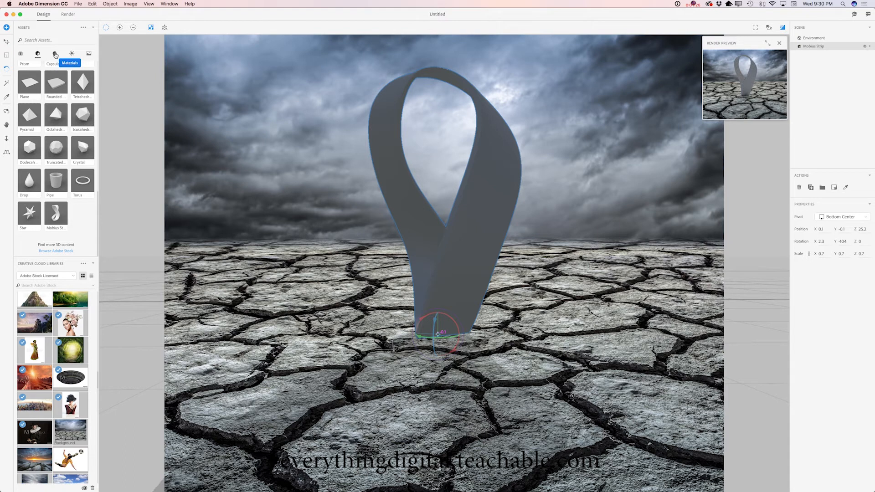
# - Apply the Damaged Glass material from Assets to the Möbius strip
pyautogui.click(54, 54)
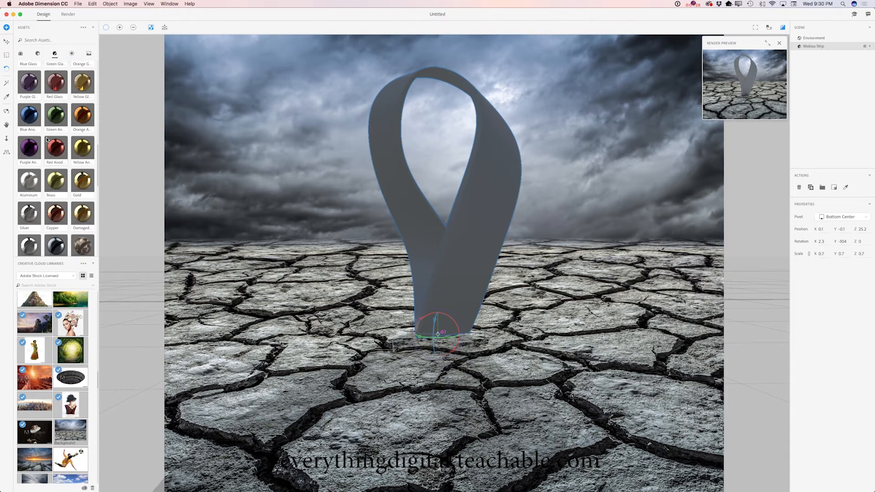
pyautogui.scroll(-3)
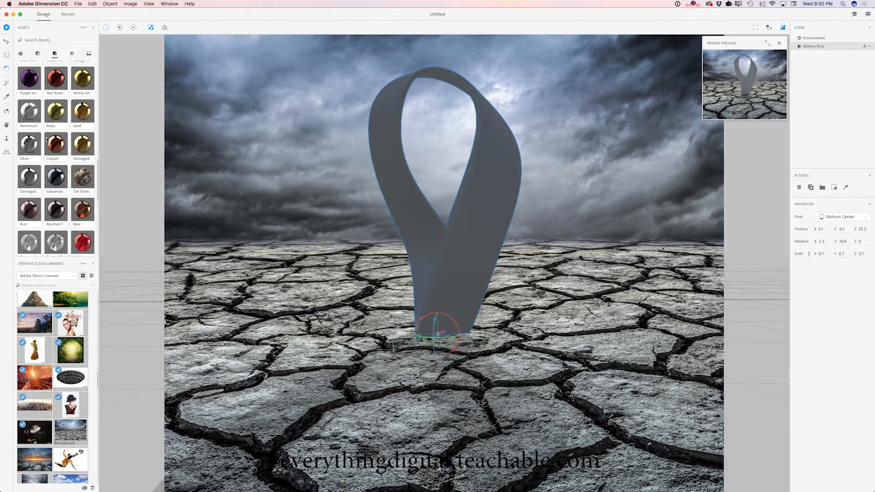
pyautogui.scroll(3)
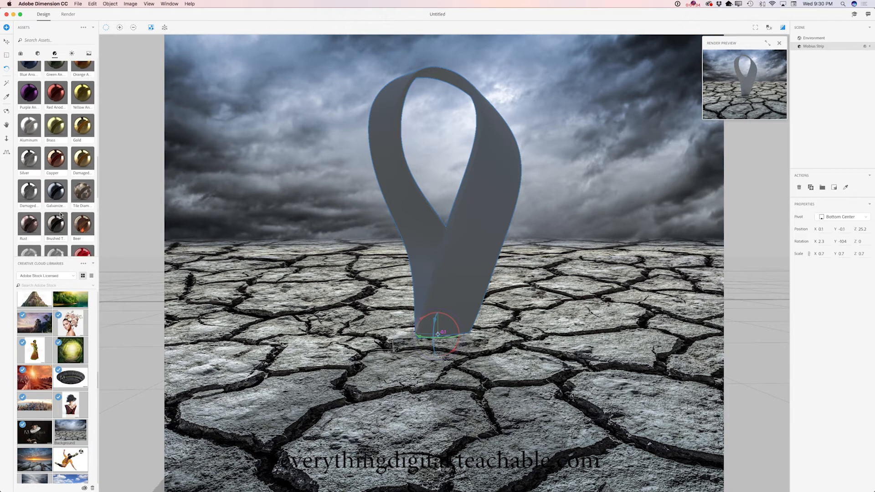
pyautogui.scroll(-3)
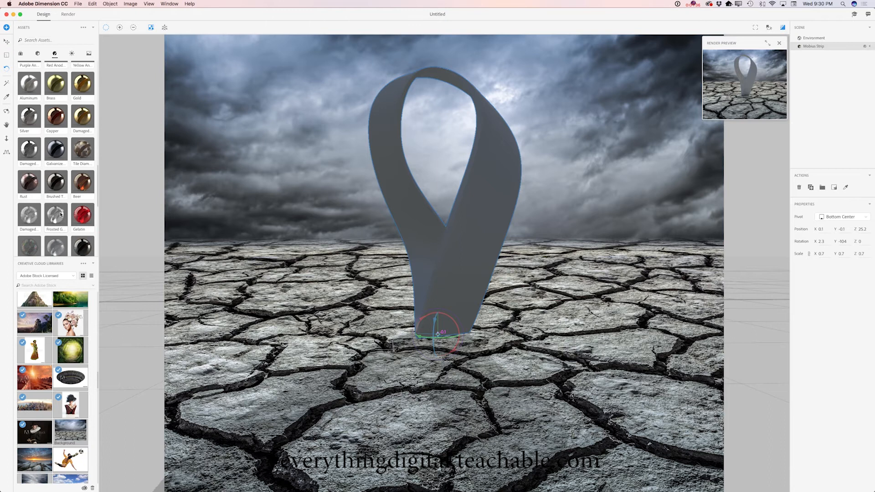
pyautogui.click(28, 212)
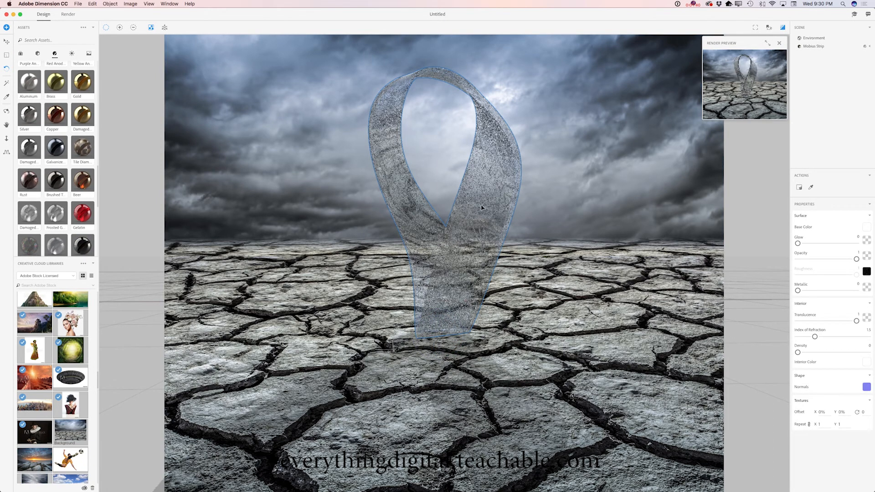
pyautogui.moveTo(514, 238)
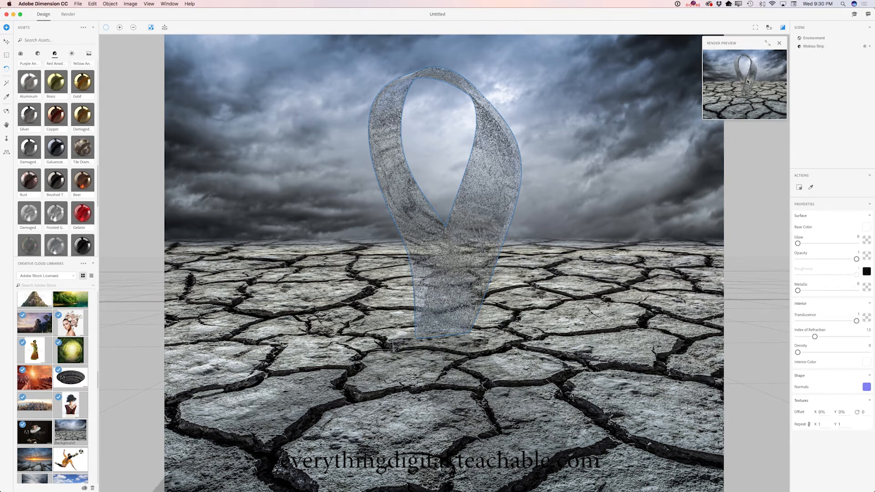
pyautogui.moveTo(583, 251)
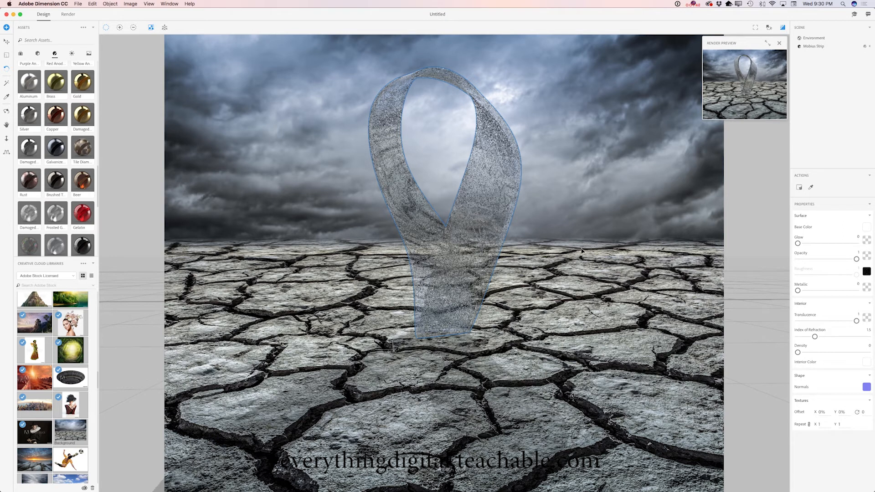
pyautogui.moveTo(507, 255)
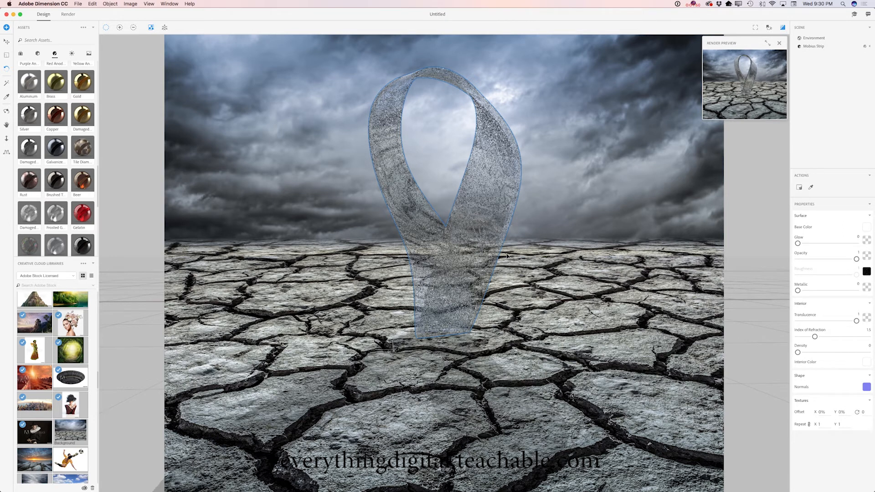
pyautogui.moveTo(118, 80)
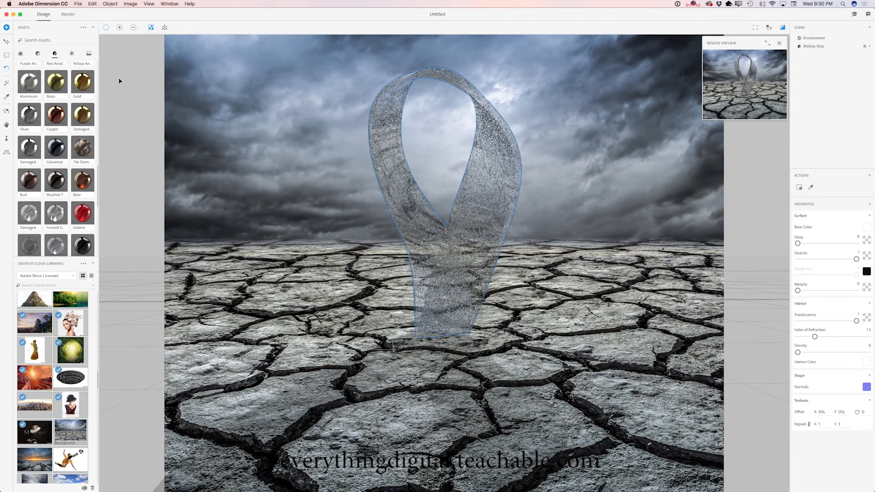
# - Add a Sphere model and move it onto the ground left of the Möbius strip
pyautogui.click(38, 54)
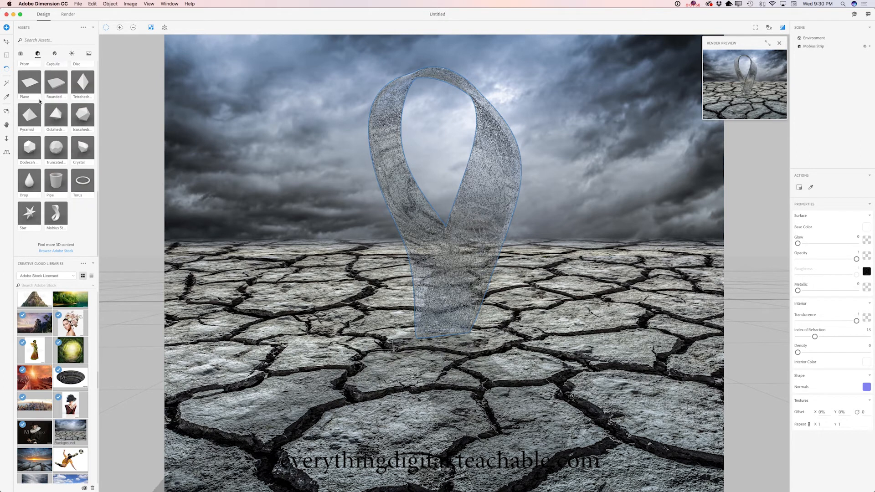
pyautogui.scroll(-3)
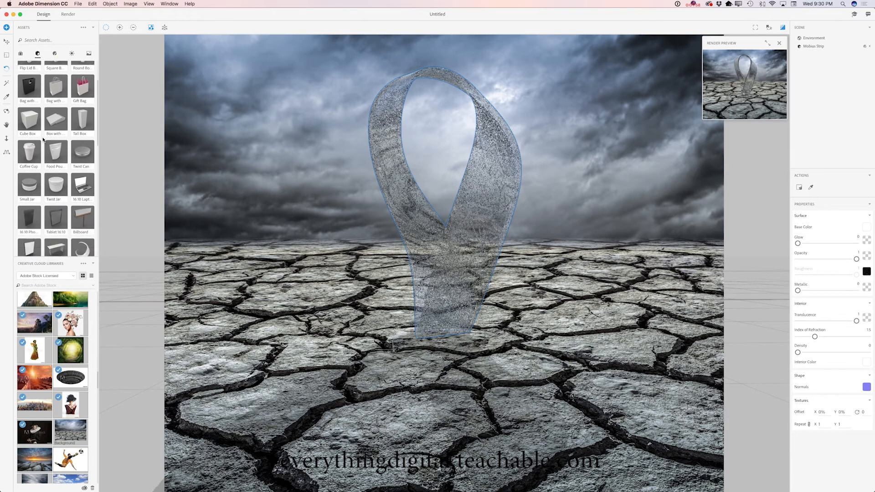
pyautogui.scroll(-3)
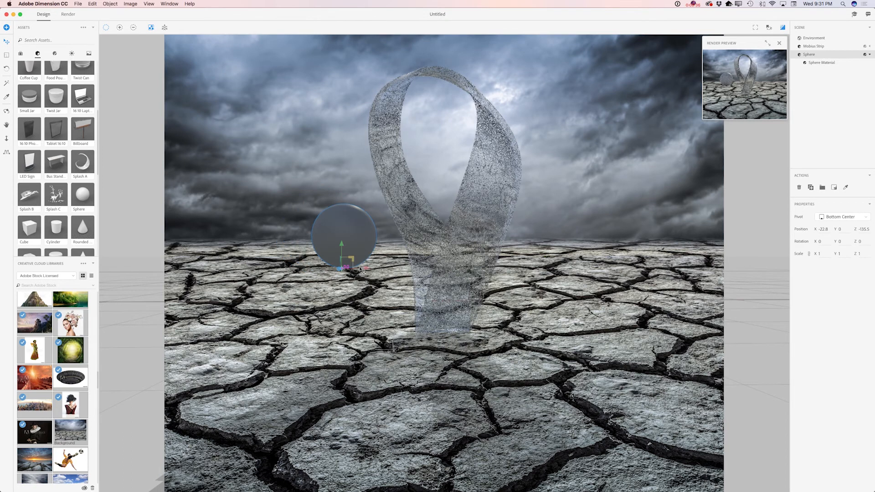
pyautogui.moveTo(343, 234); pyautogui.dragTo(321, 234)
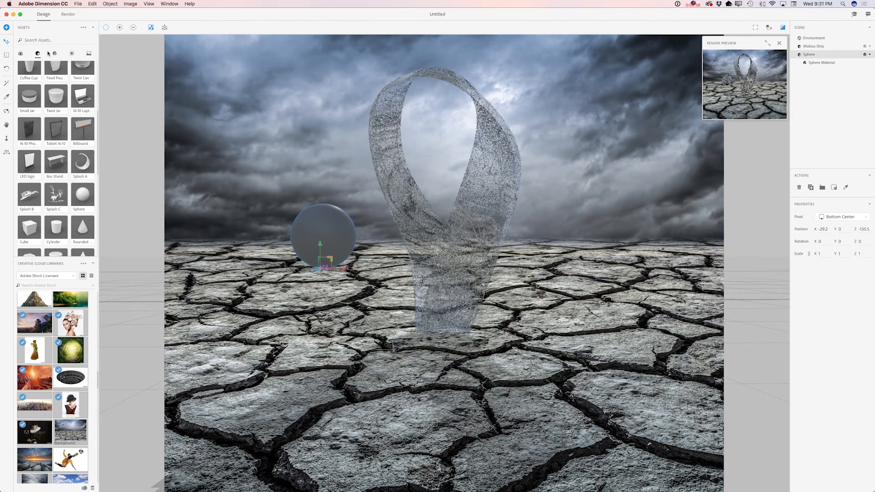
pyautogui.click(54, 53)
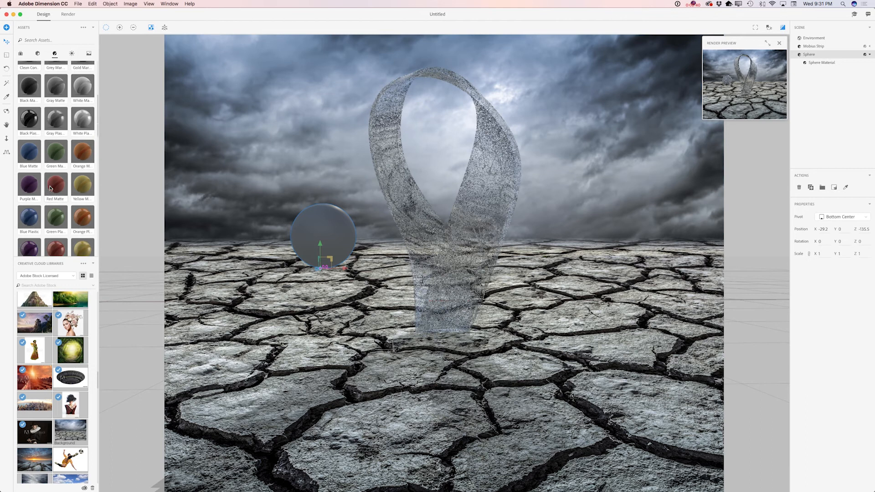
# - Apply the Damaged Glass material to the sphere
pyautogui.scroll(-3)
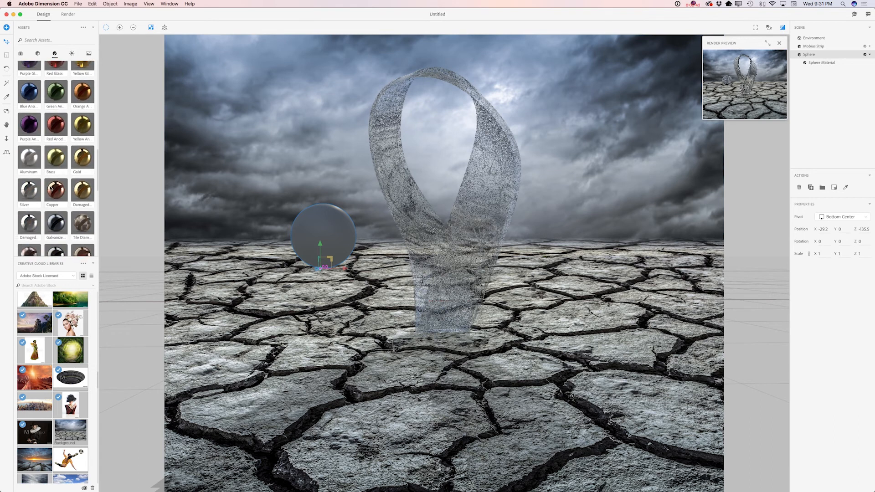
pyautogui.scroll(-3)
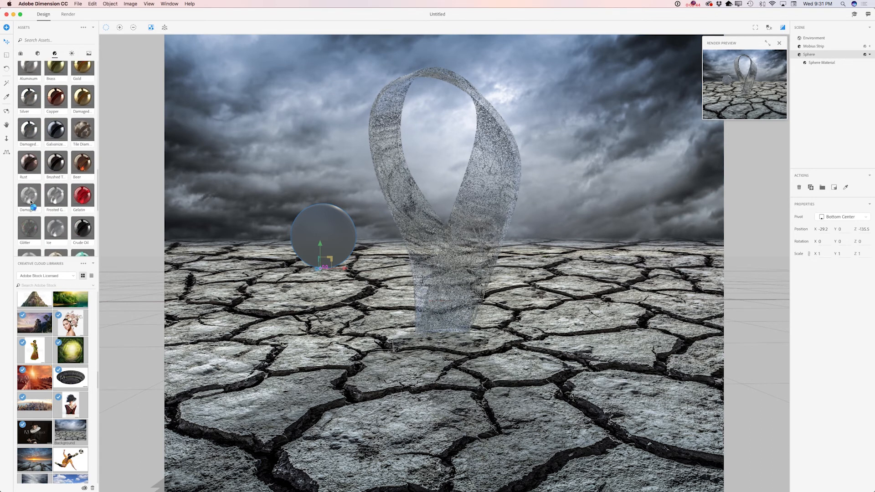
pyautogui.doubleClick(28, 196)
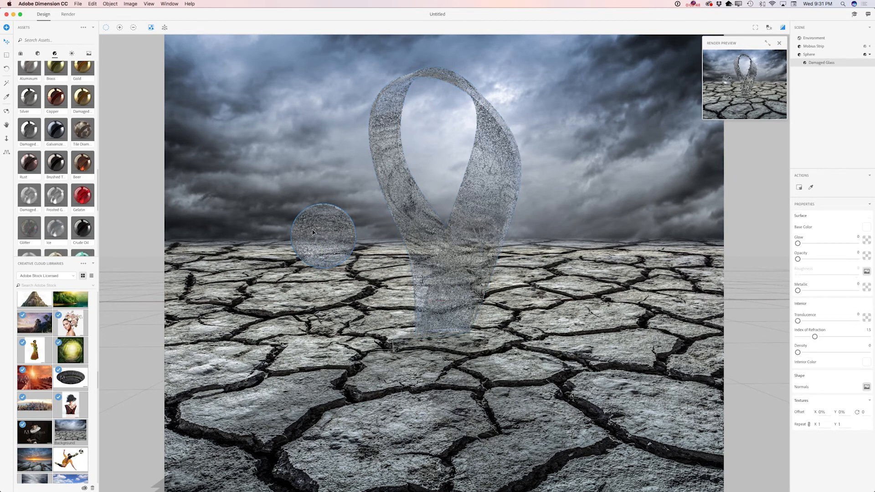
# - Copy the Sphere via the Edit menu and paste a second glass sphere into the scene
pyautogui.click(92, 4)
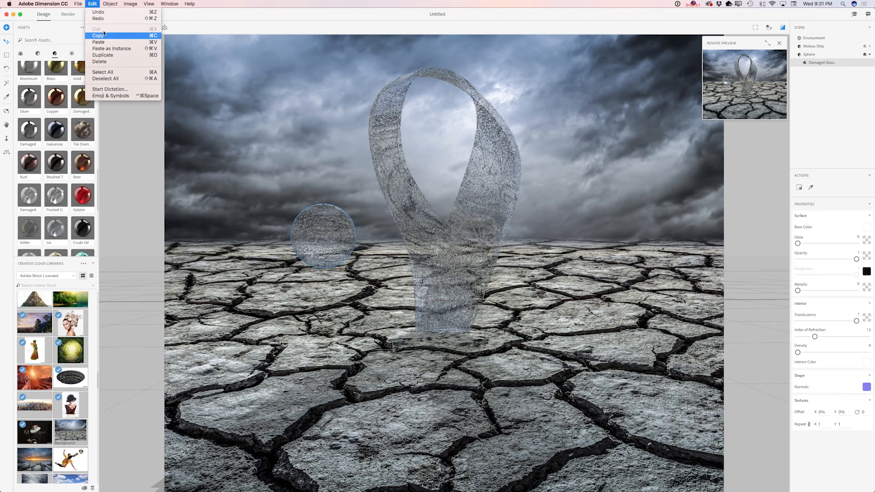
pyautogui.moveTo(136, 64)
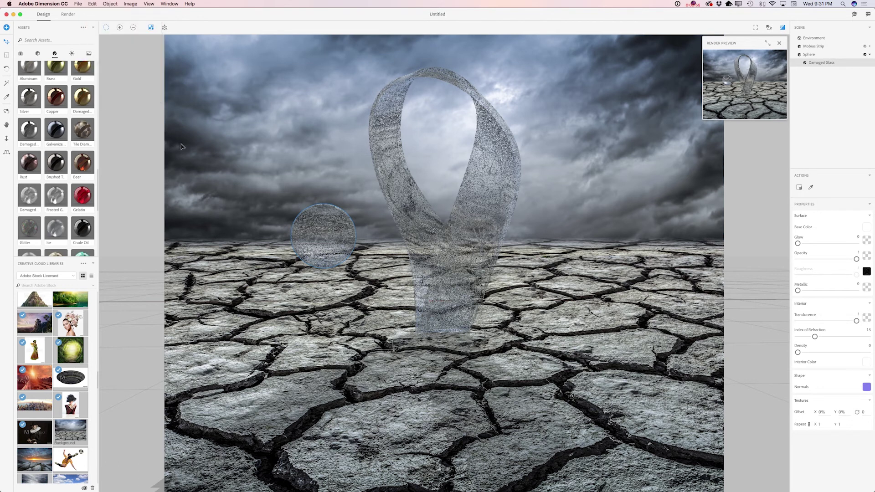
pyautogui.click(808, 54)
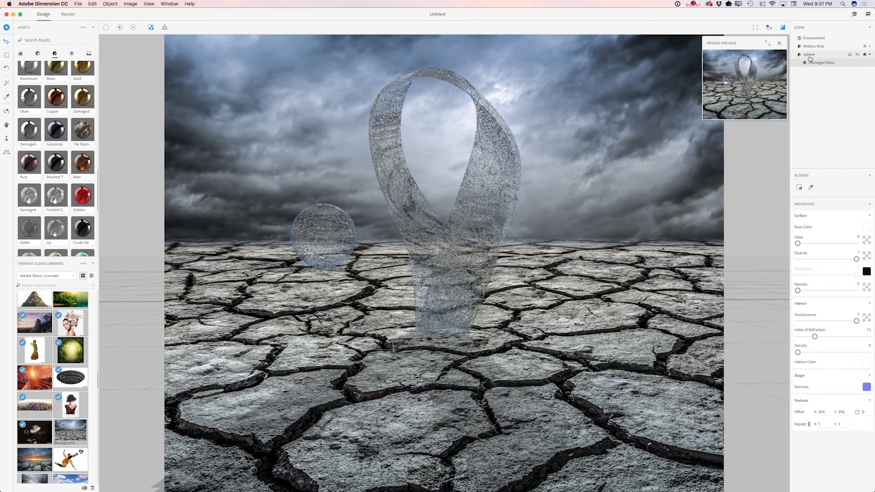
pyautogui.click(92, 4)
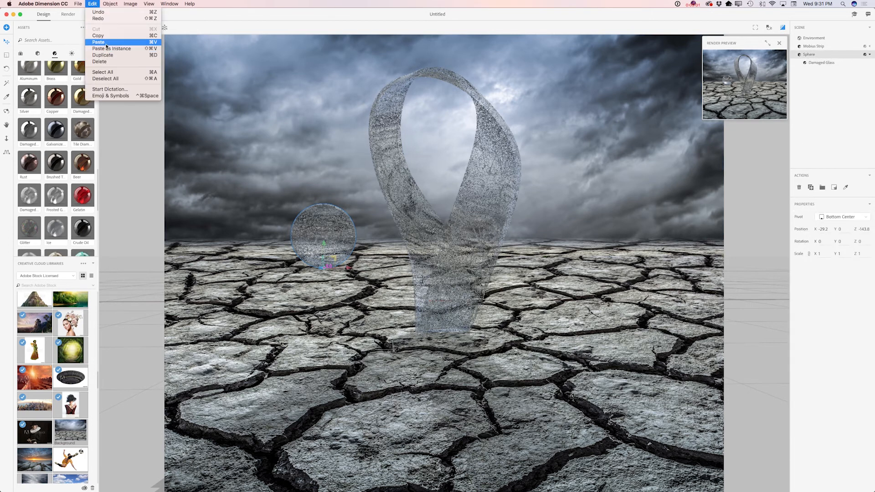
pyautogui.click(103, 55)
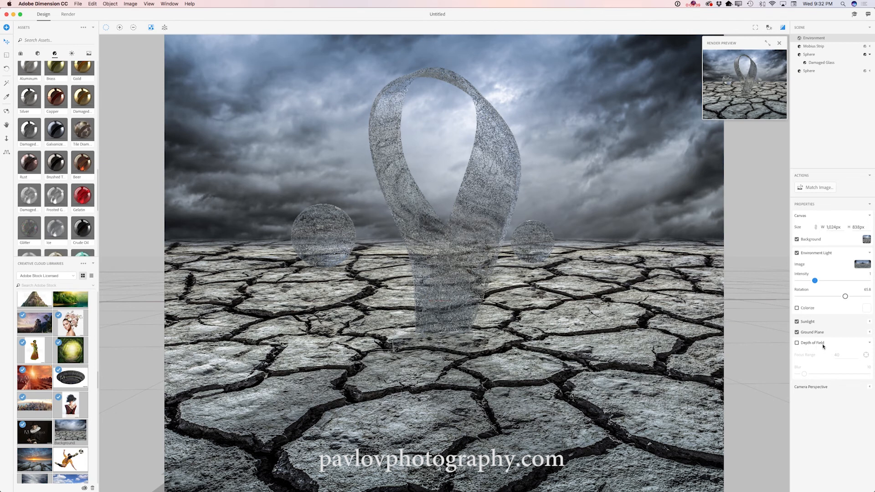
# - Enable Depth of Field in the Environment properties
pyautogui.click(796, 342)
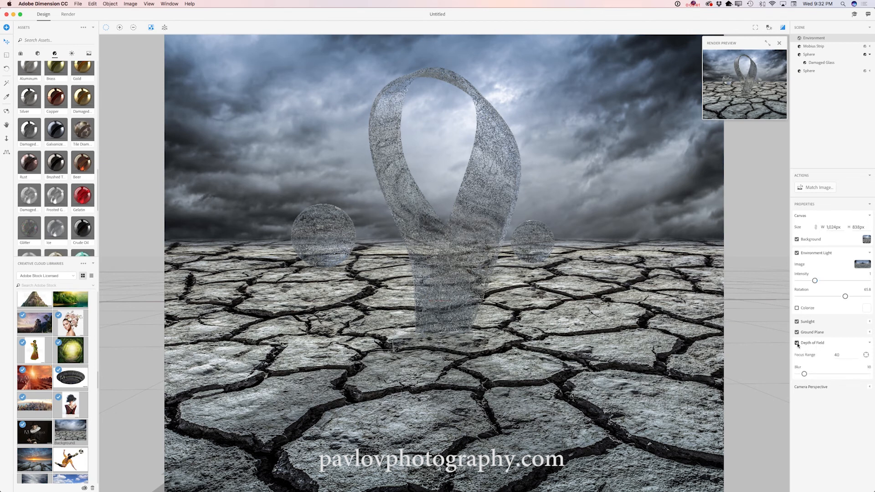